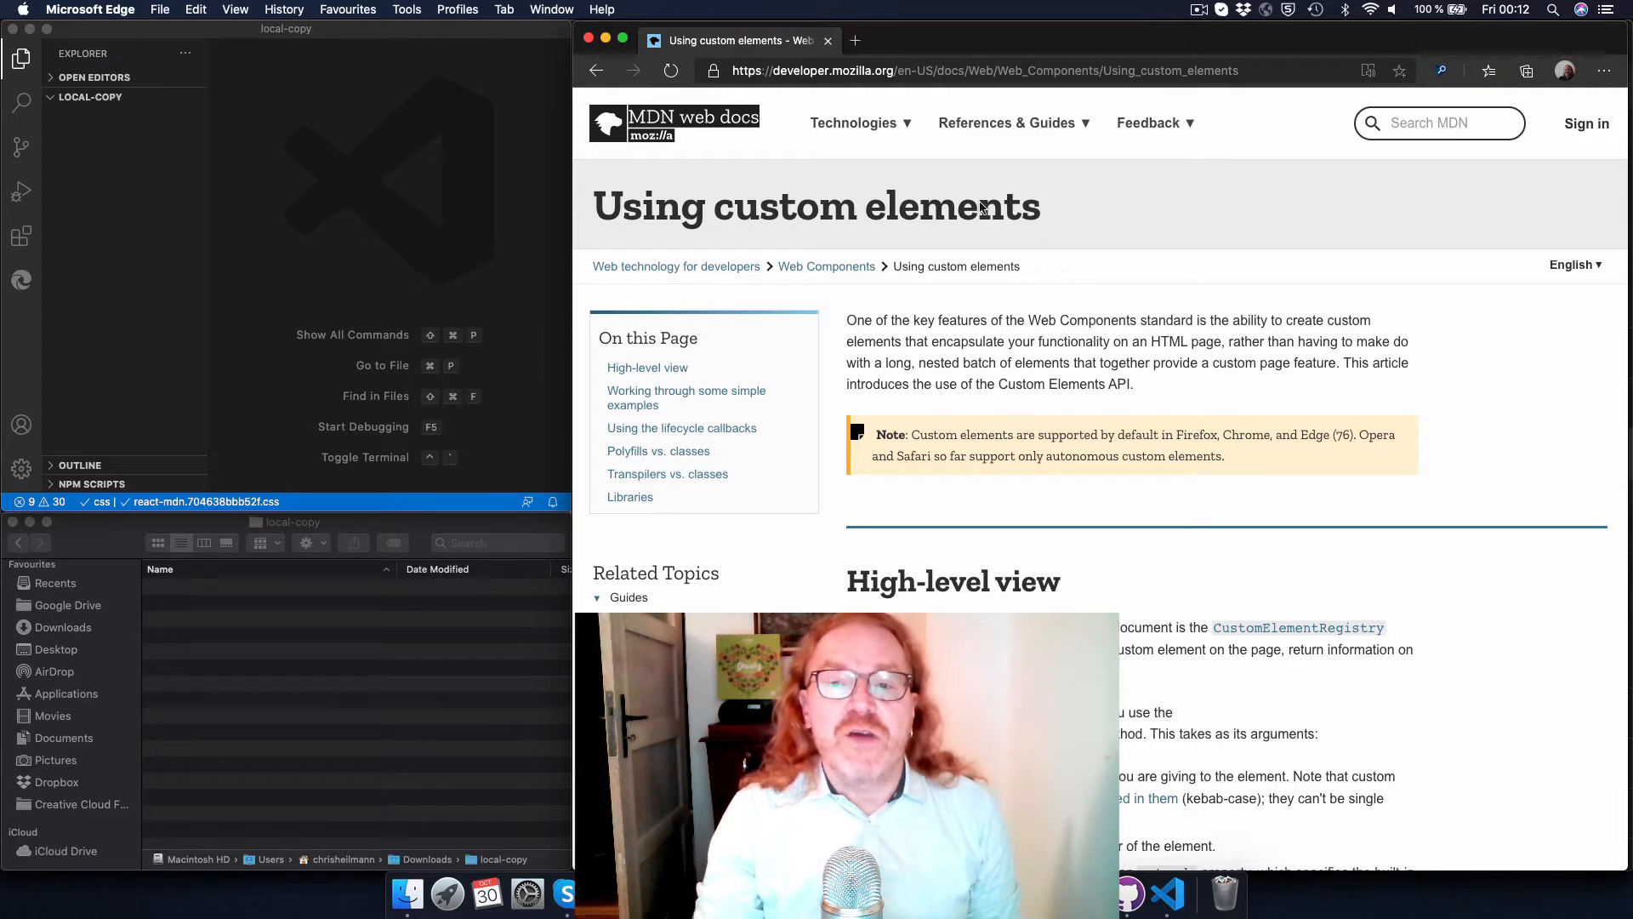
- Bring up developer tools with F12 and select the titlebar-container element to view its style rules
{"action": "key", "text": "F12"}
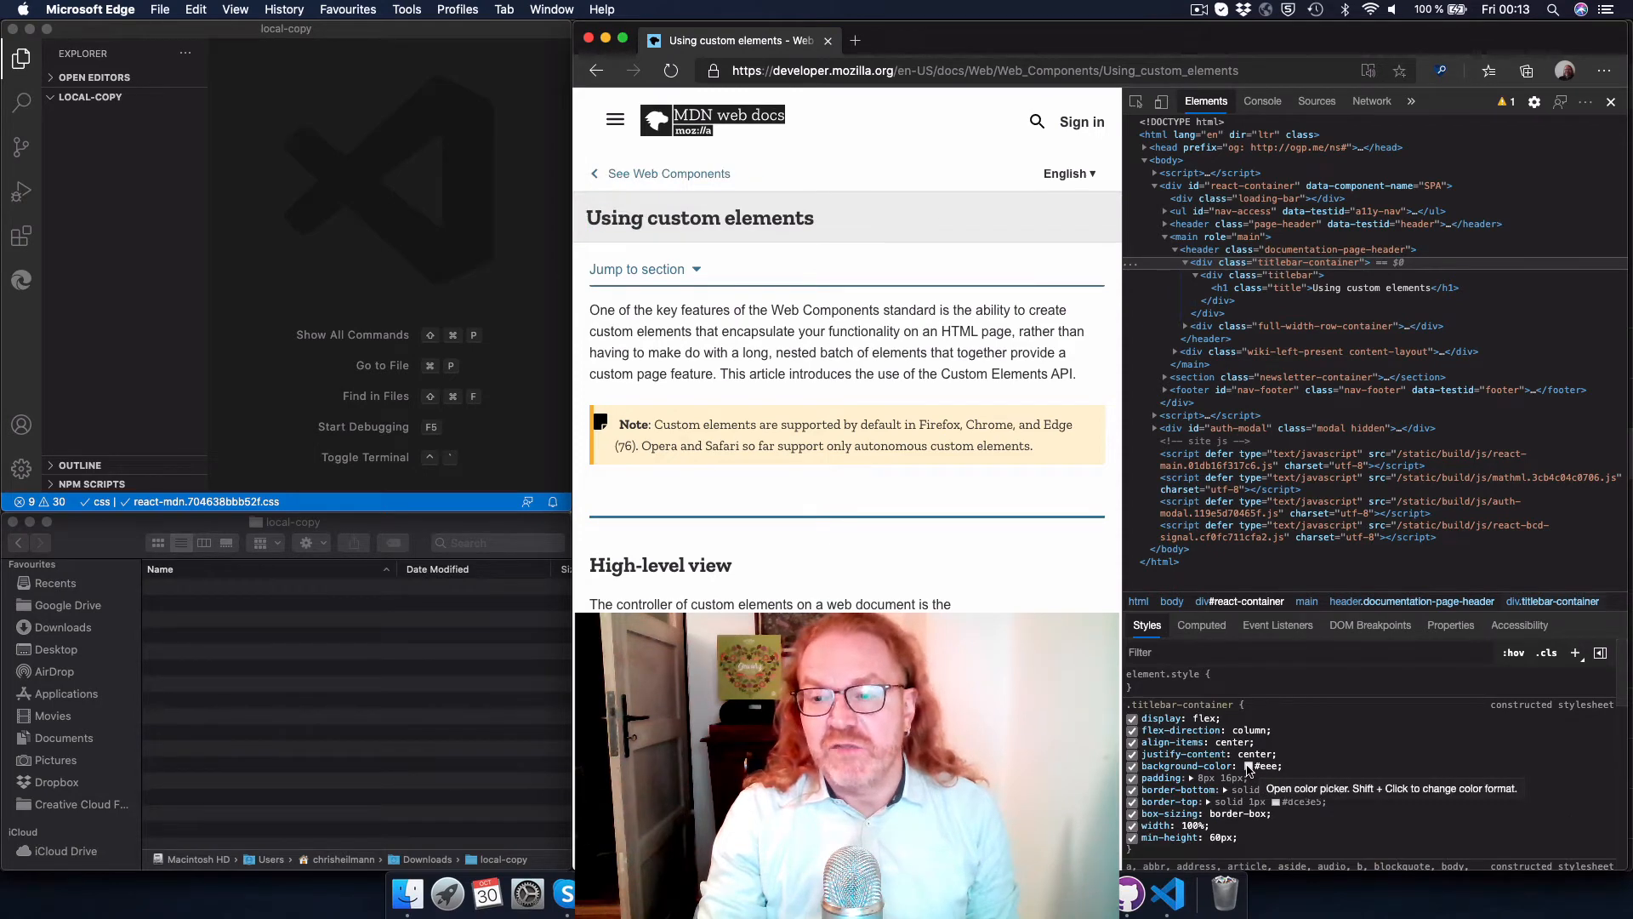
{"action": "left_click", "coordinate": [1316, 101]}
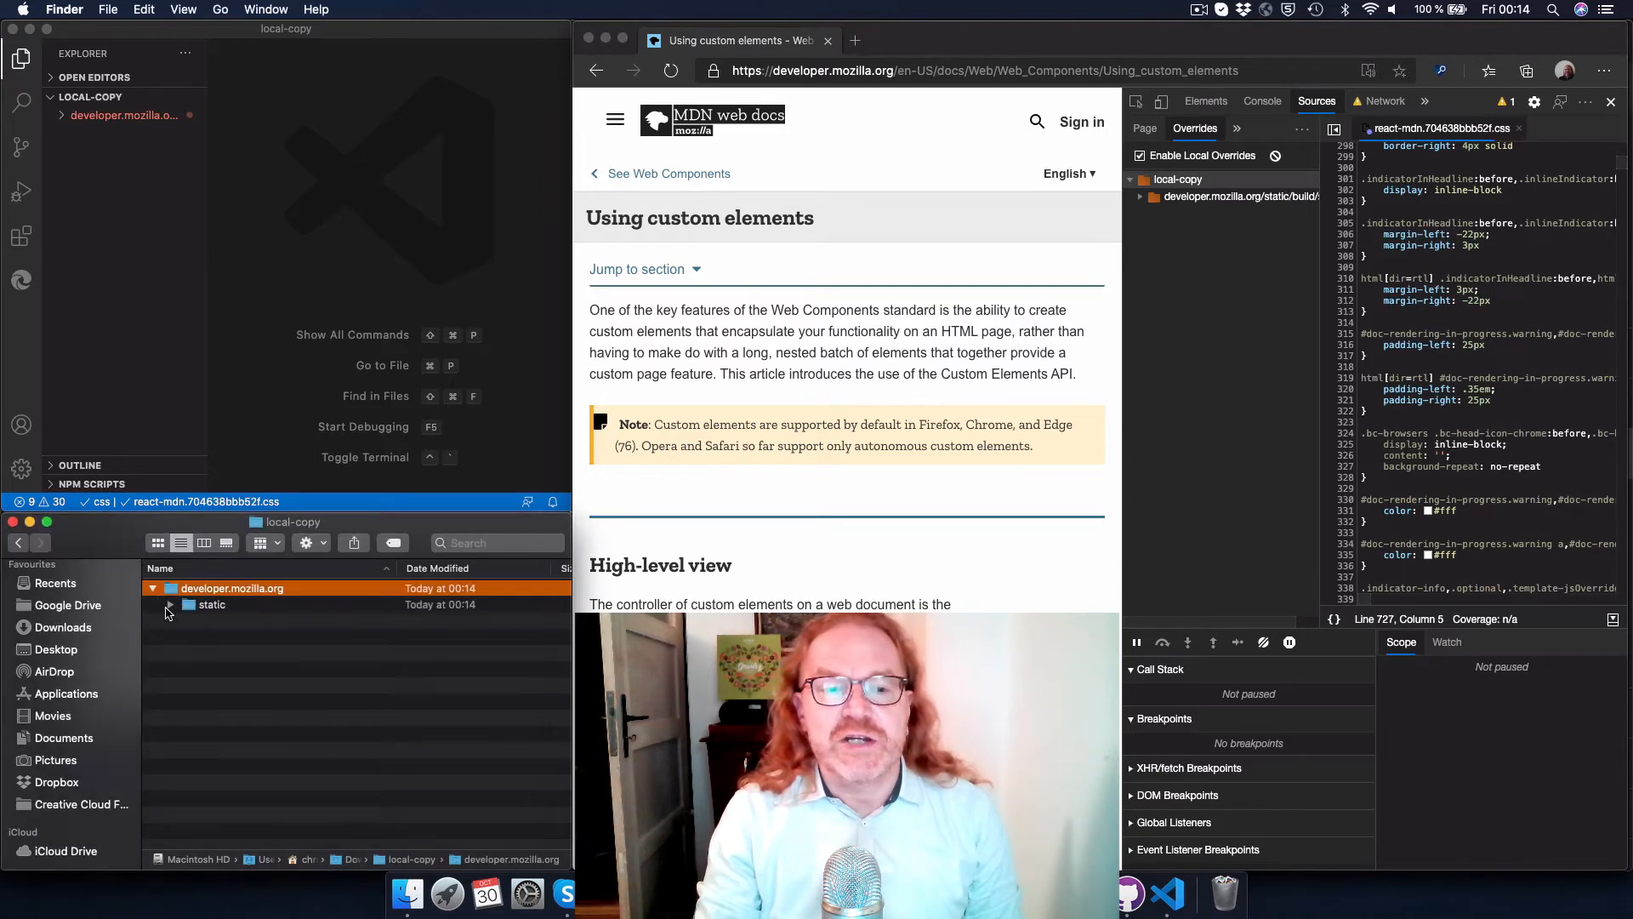
- Expand the static folder under developer.mozilla.org toward the saved react-mdn stylesheet
{"action": "left_click", "coordinate": [172, 604]}
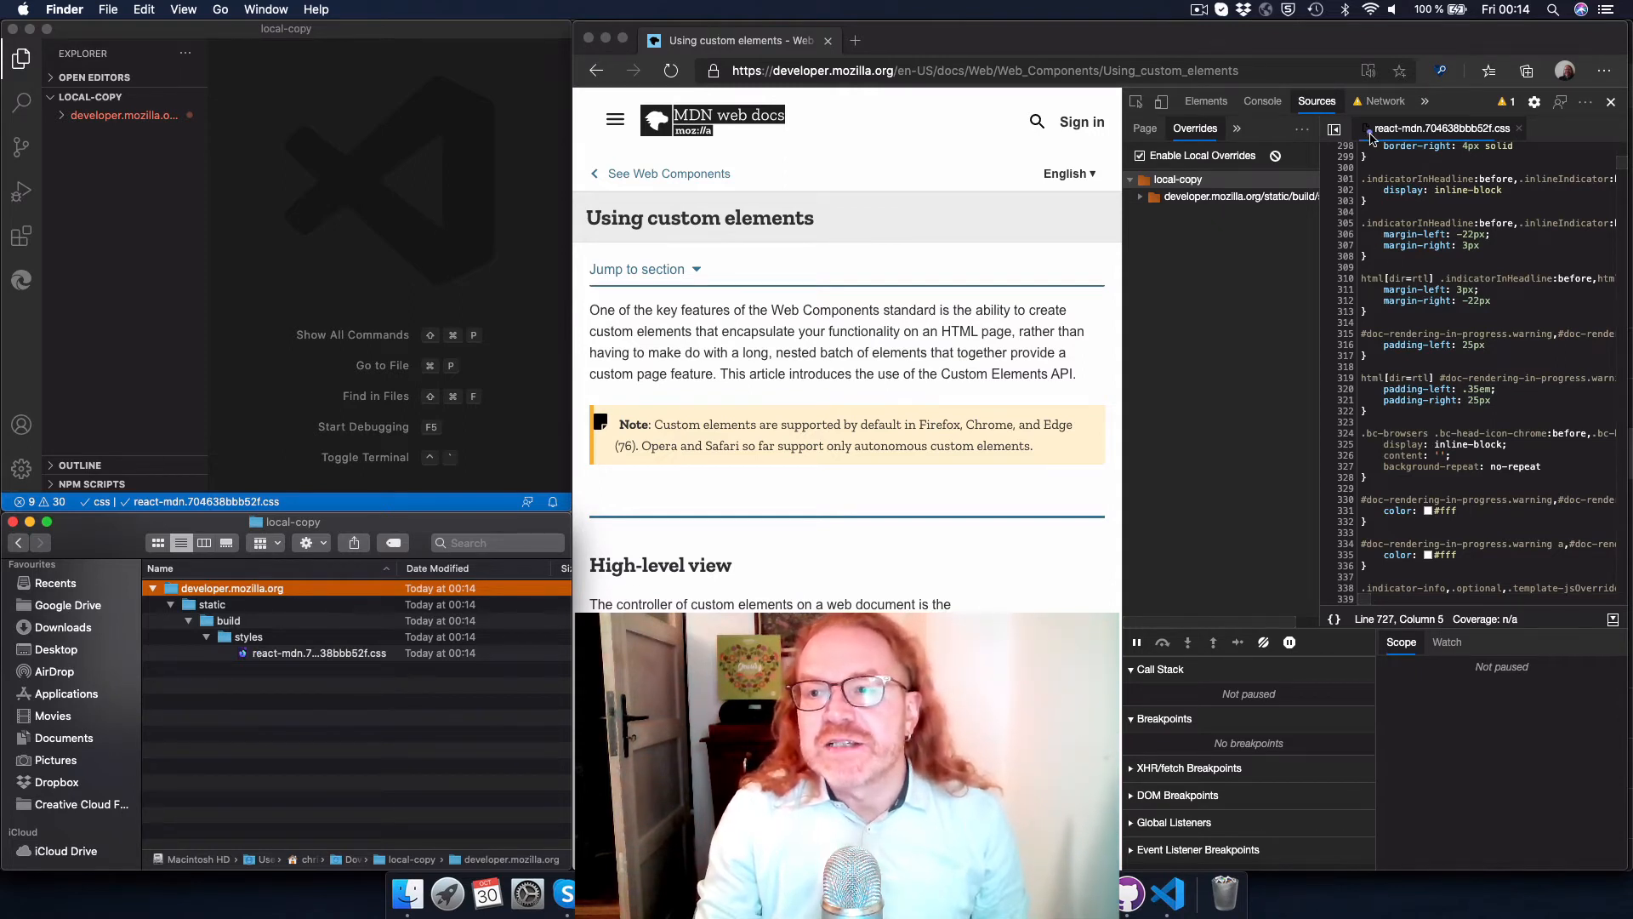
- Return to the Elements panel to inspect the newsletter container styled by the overridden react-mdn CSS
{"action": "left_click", "coordinate": [1204, 100]}
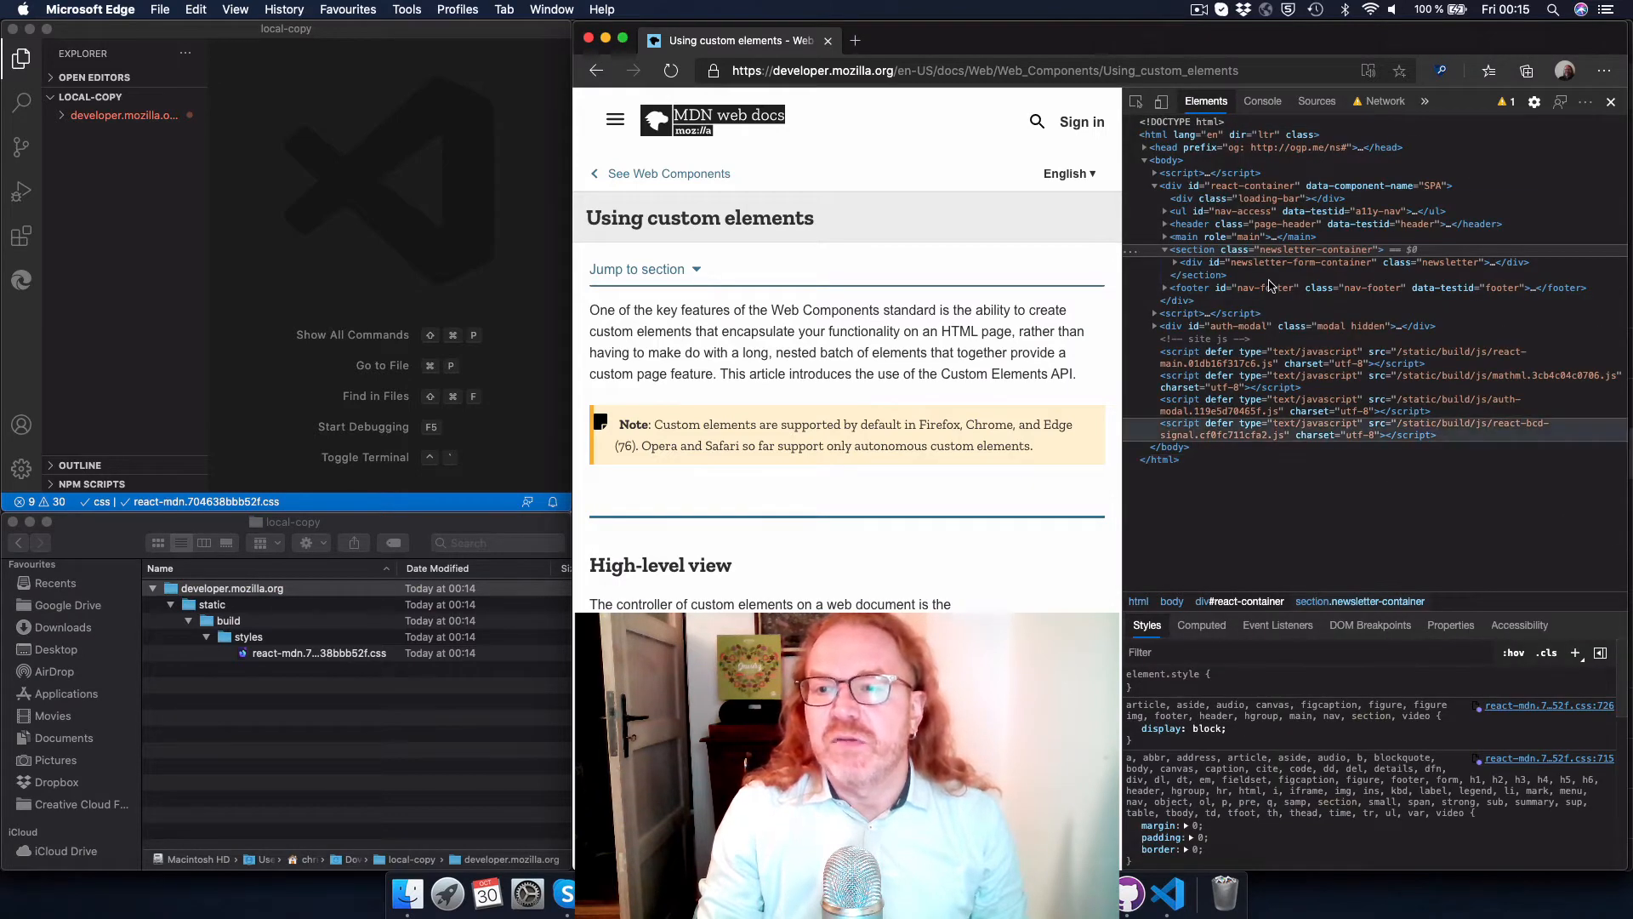